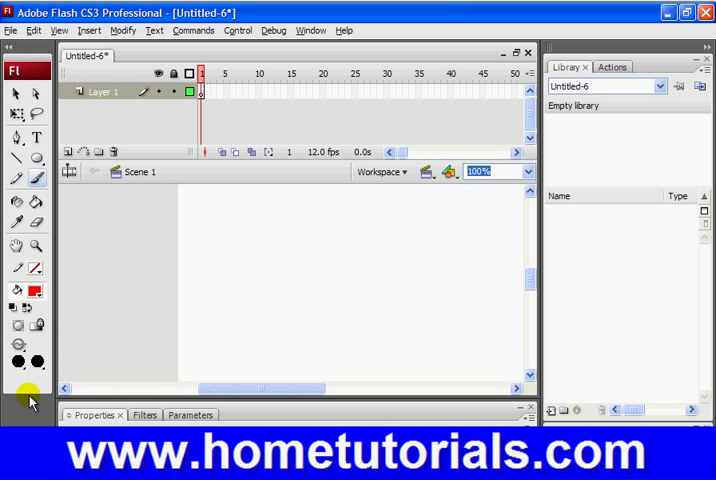
{"action": "mouse_move", "coordinate": [18, 326]}
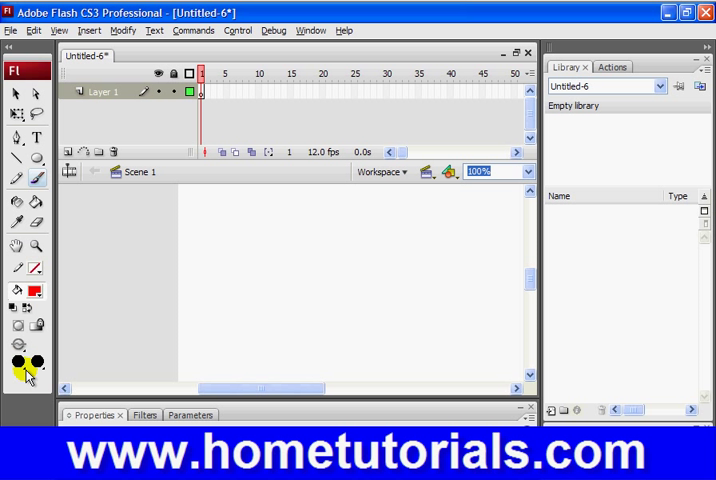
Step: Choose a brush size and shape, then paint the letters H-e-l-l-o in red strokes
{"action": "left_click", "coordinate": [17, 363]}
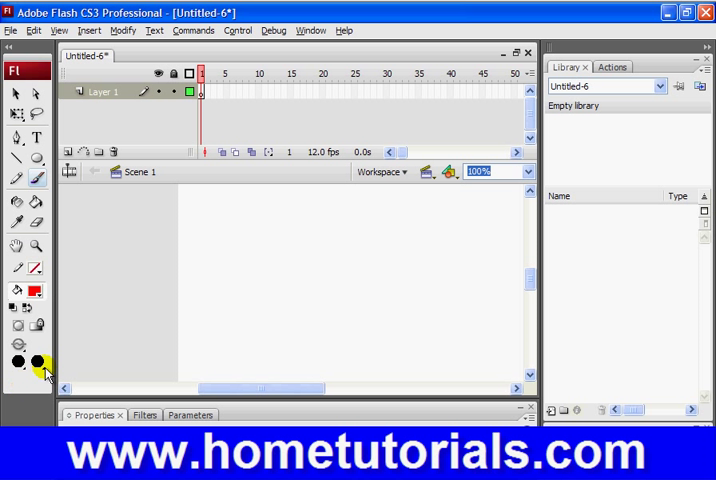
{"action": "left_click", "coordinate": [29, 363]}
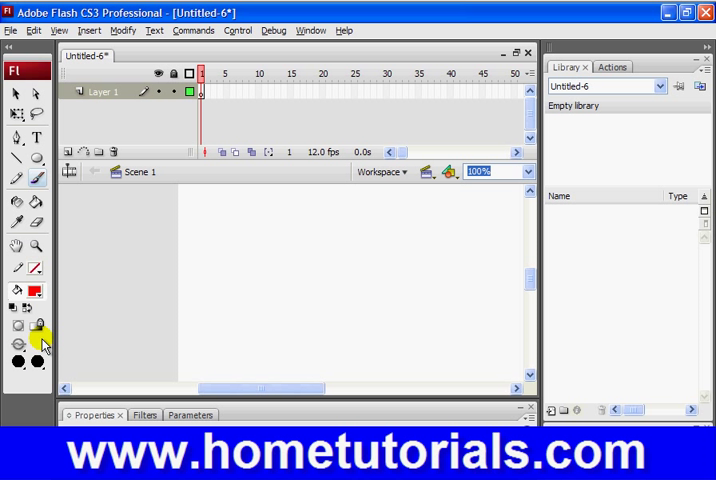
{"action": "left_click", "coordinate": [328, 262]}
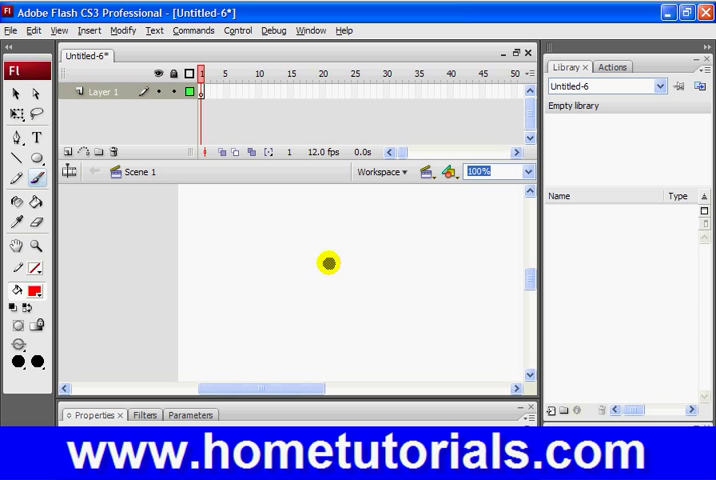
{"action": "left_click_drag", "start_coordinate": [328, 262], "coordinate": [266, 247]}
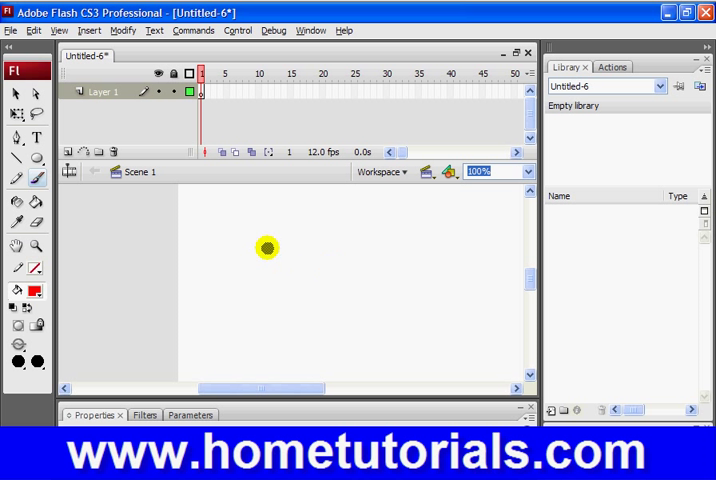
{"action": "left_click_drag", "start_coordinate": [267, 247], "coordinate": [302, 280]}
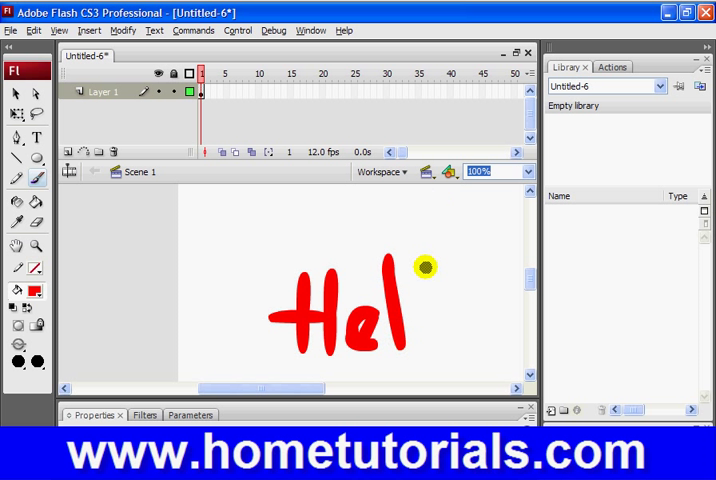
{"action": "left_click_drag", "start_coordinate": [421, 265], "coordinate": [421, 335]}
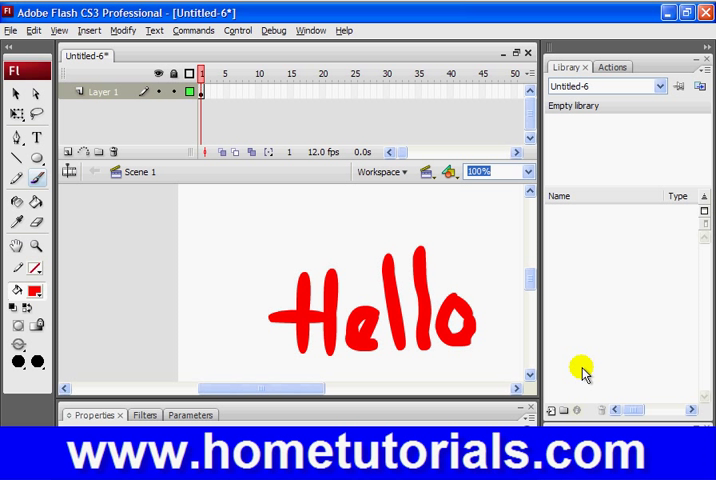
{"action": "mouse_move", "coordinate": [555, 282]}
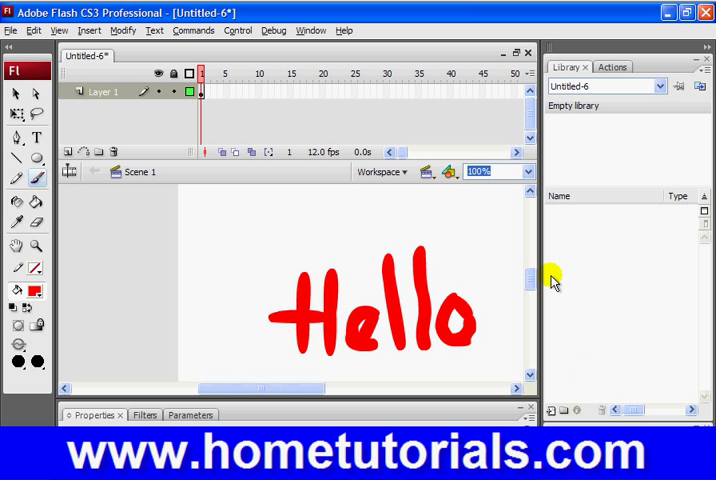
Step: Zoom to 50%, select Hello and free-transform it to a steep clockwise slant
{"action": "left_click", "coordinate": [527, 171]}
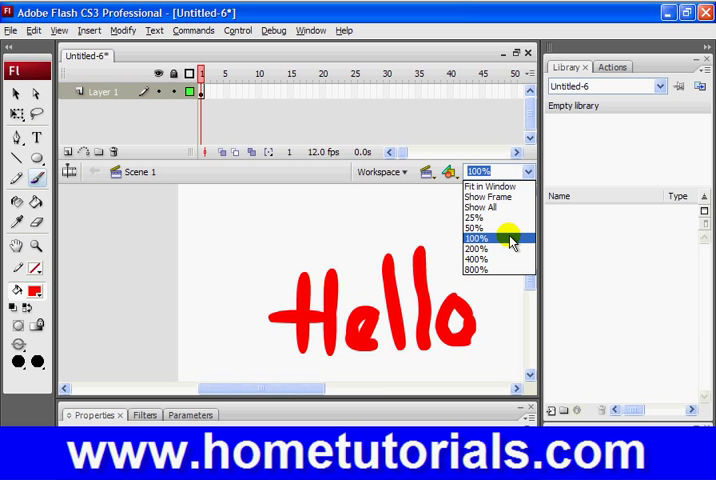
{"action": "left_click", "coordinate": [479, 231]}
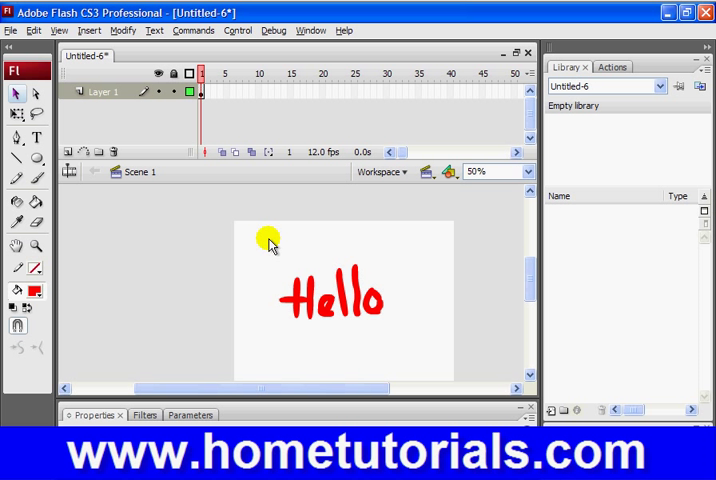
{"action": "left_click_drag", "start_coordinate": [268, 243], "coordinate": [400, 335]}
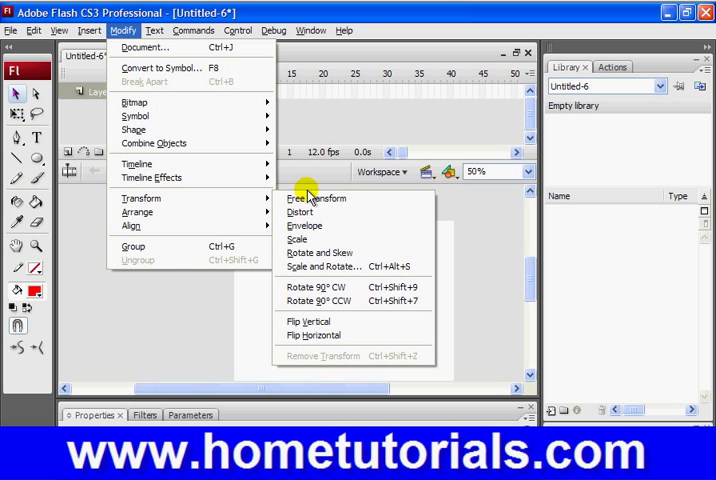
{"action": "left_click", "coordinate": [315, 198]}
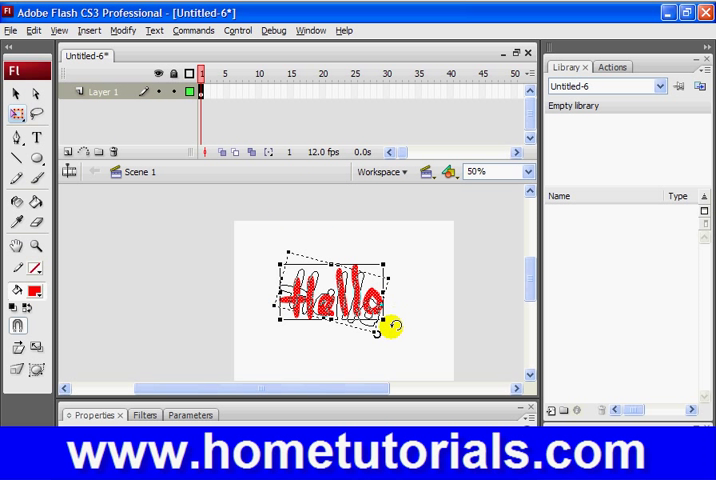
{"action": "left_click_drag", "start_coordinate": [390, 330], "coordinate": [383, 340]}
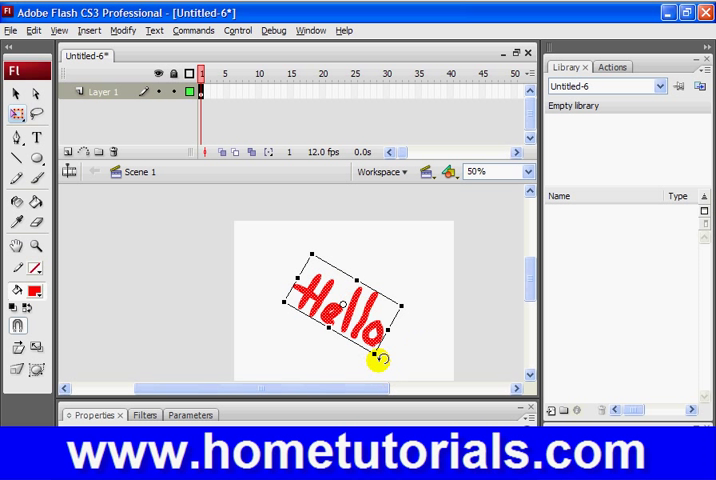
{"action": "left_click_drag", "start_coordinate": [378, 355], "coordinate": [365, 370]}
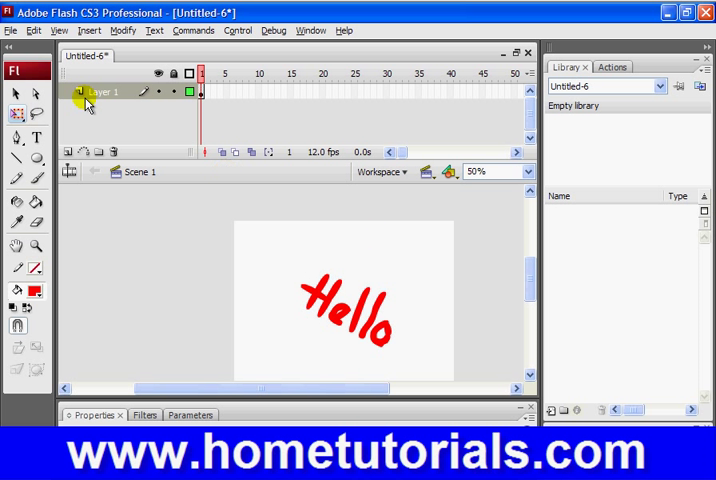
Step: Insert a new layer, draw a green circle above-left of Hello and free-transform it
{"action": "right_click", "coordinate": [100, 92]}
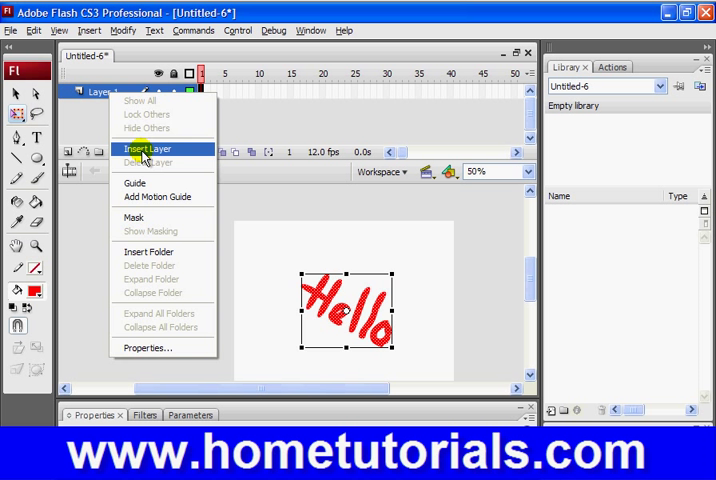
{"action": "left_click", "coordinate": [146, 149]}
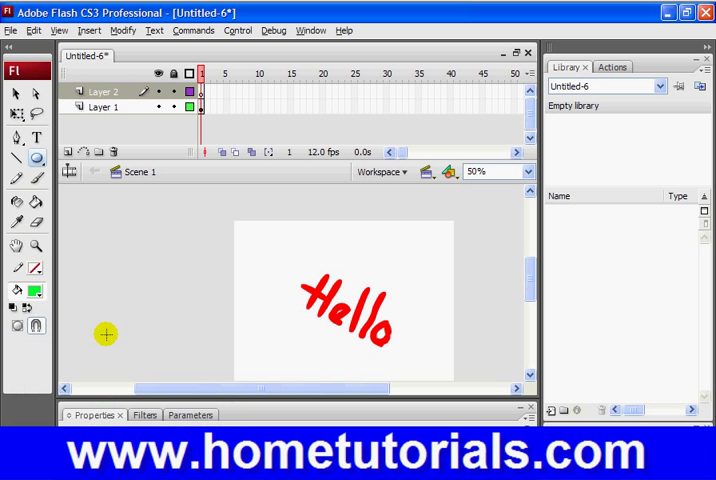
{"action": "mouse_move", "coordinate": [247, 235]}
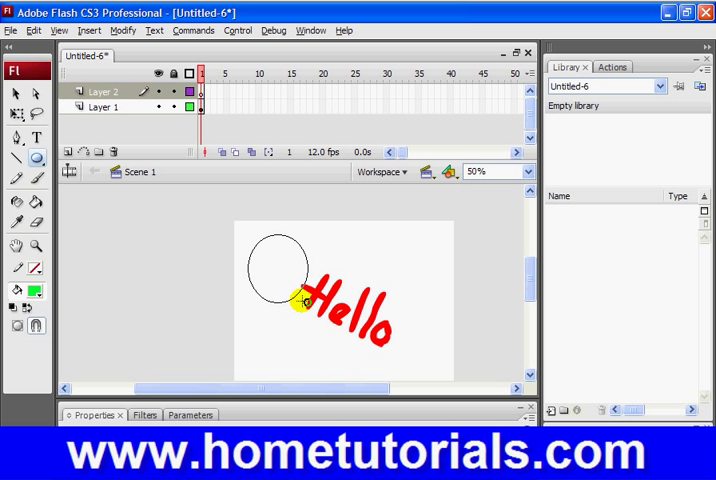
{"action": "left_click", "coordinate": [278, 268]}
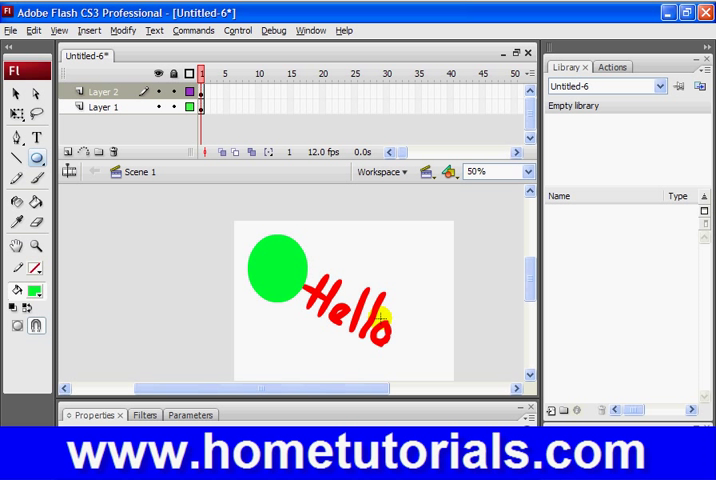
{"action": "mouse_move", "coordinate": [246, 246]}
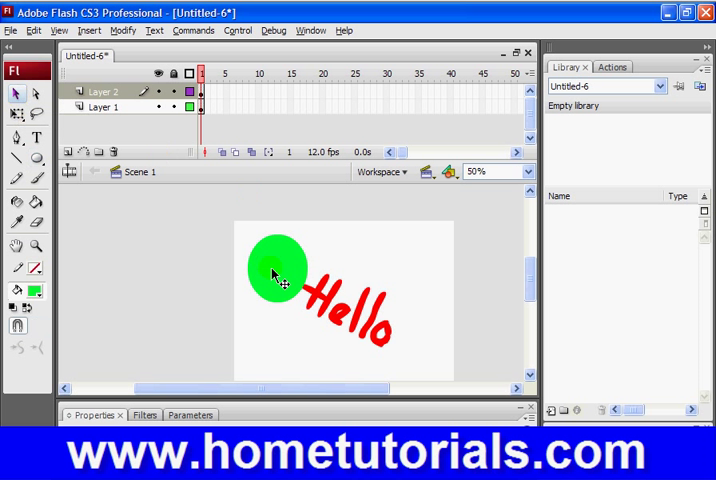
{"action": "right_click", "coordinate": [280, 272]}
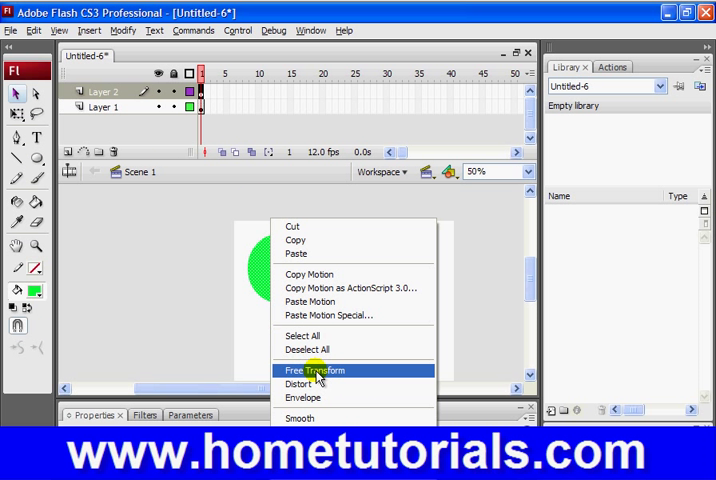
{"action": "left_click", "coordinate": [314, 370]}
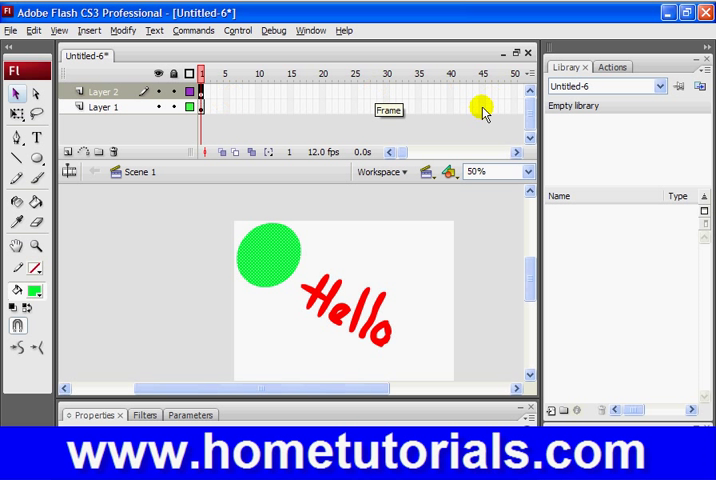
{"action": "mouse_move", "coordinate": [470, 110]}
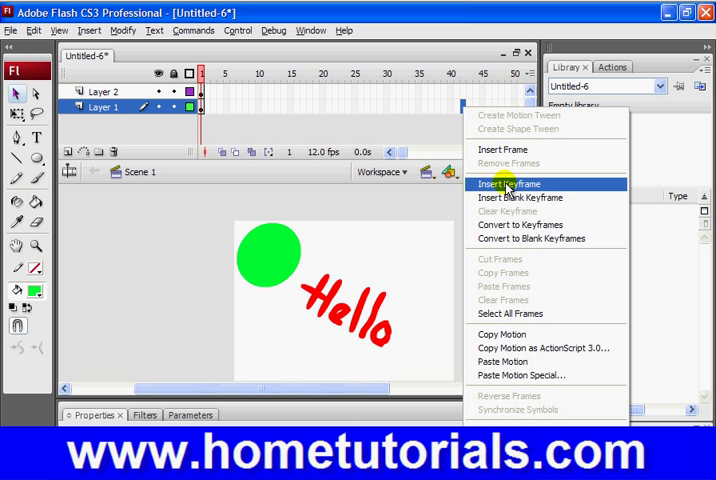
Step: Insert a keyframe at about frame 42 on Layer 1
{"action": "left_click", "coordinate": [509, 183]}
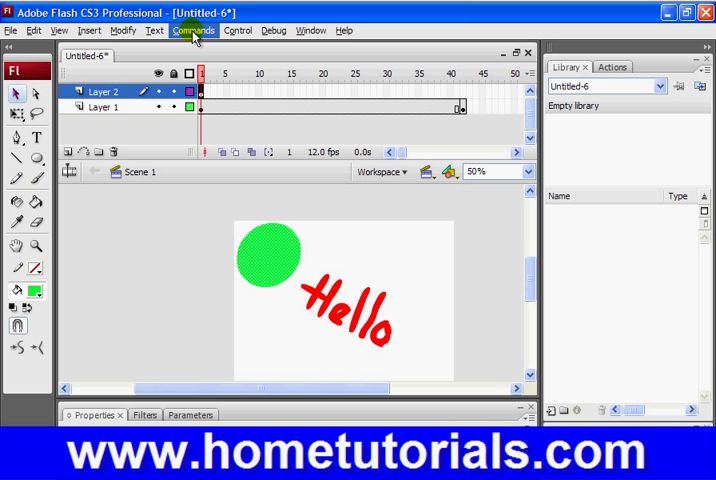
Step: Use Modify > Convert to Symbol to make the circle a movie clip named 'circle'
{"action": "left_click", "coordinate": [121, 30]}
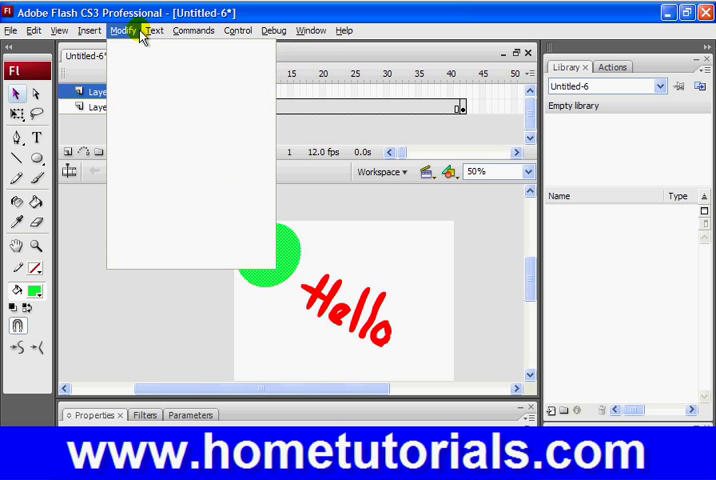
{"action": "left_click", "coordinate": [122, 30]}
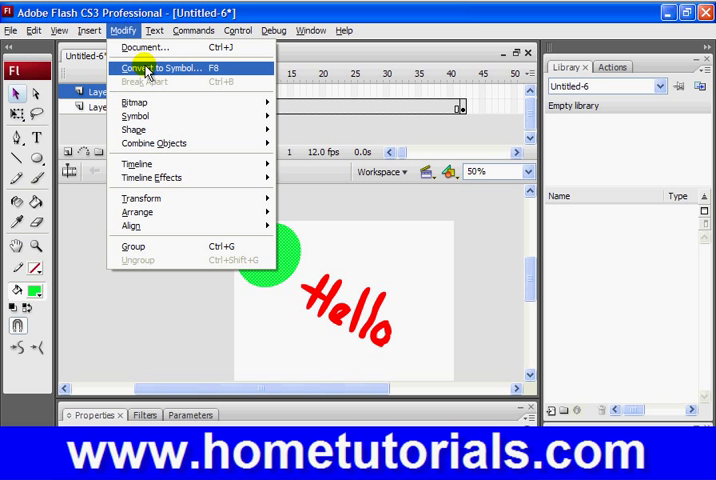
{"action": "left_click", "coordinate": [160, 68]}
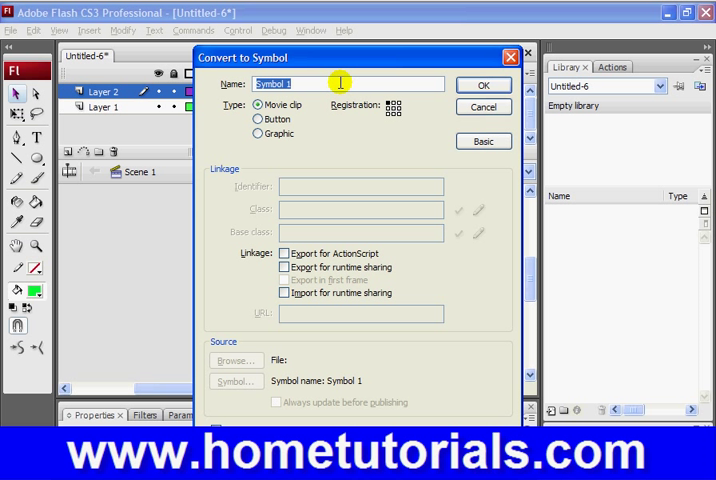
{"action": "type", "text": "circle"}
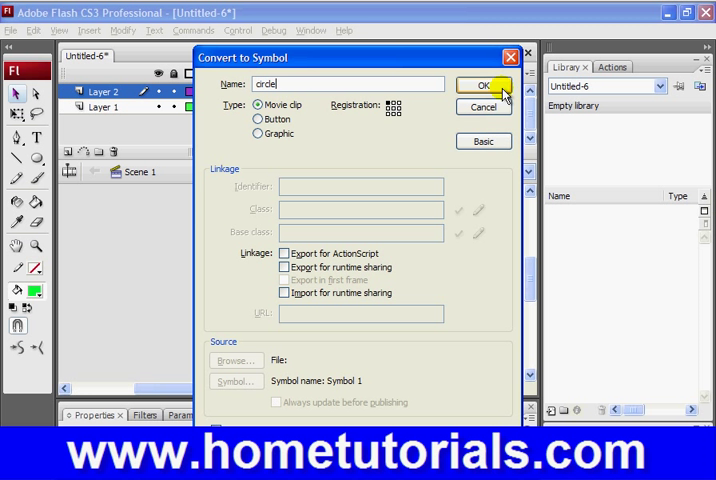
{"action": "left_click", "coordinate": [483, 85]}
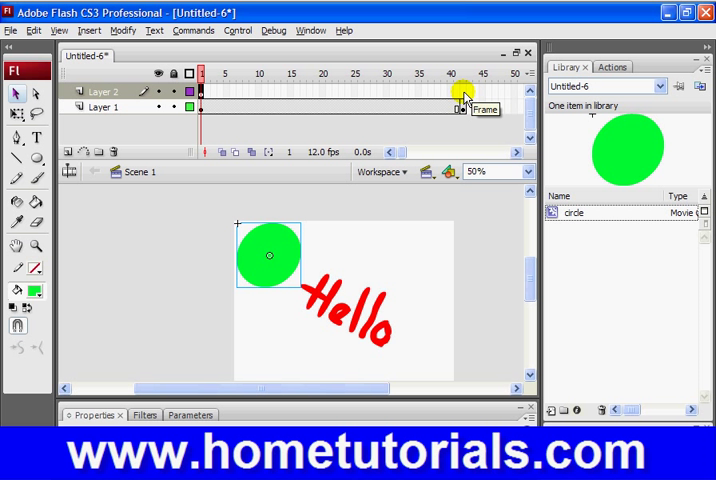
Step: Add a keyframe at frame 42 on Layer 2 and rename the layers 'Hello' and 'circle'
{"action": "right_click", "coordinate": [465, 95]}
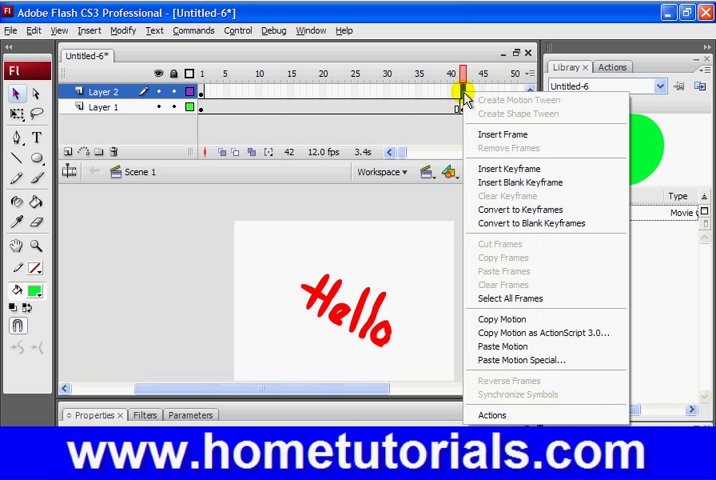
{"action": "mouse_move", "coordinate": [510, 168]}
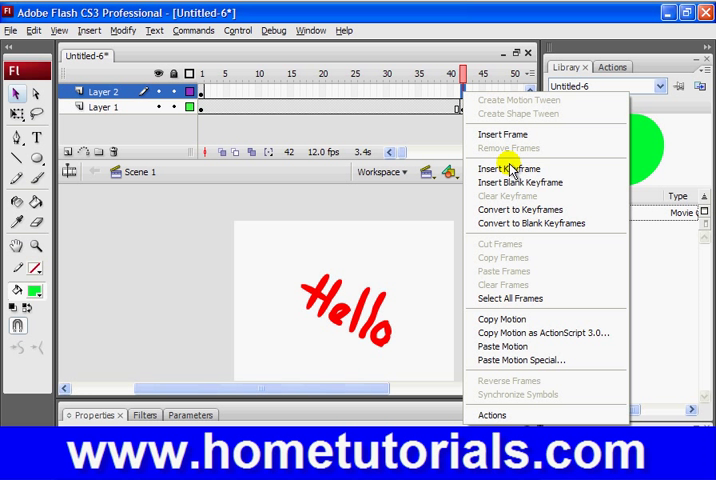
{"action": "mouse_move", "coordinate": [510, 168]}
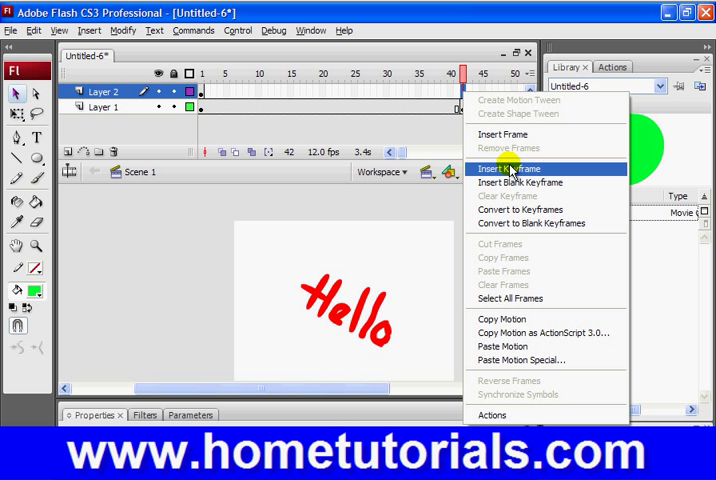
{"action": "left_click", "coordinate": [508, 168]}
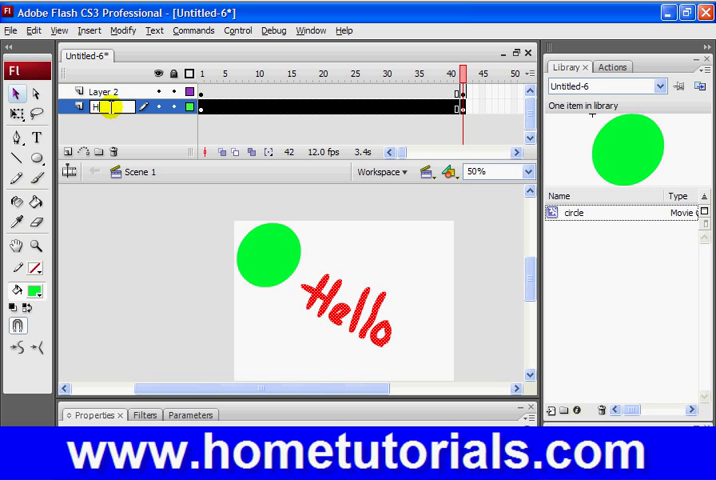
{"action": "type", "text": "Hello"}
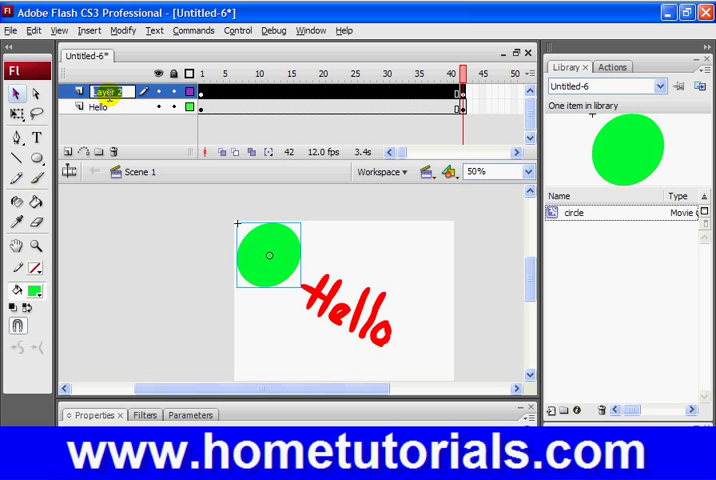
{"action": "type", "text": "circle"}
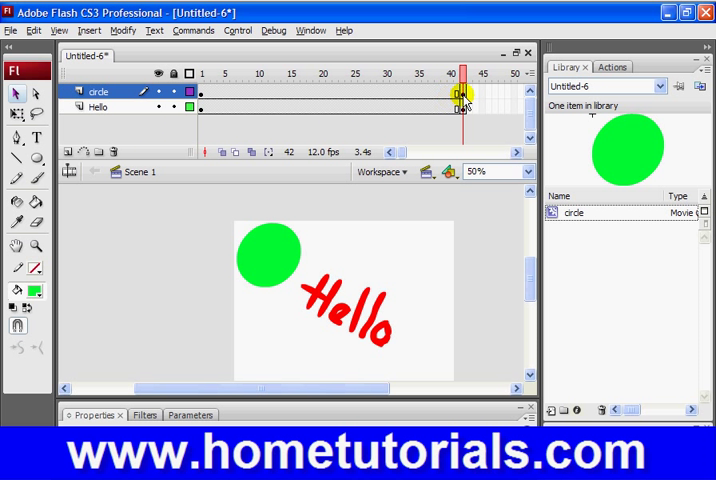
Step: Set up the circle at frame 42, then scrub mid-animation and back to frame 1
{"action": "left_click", "coordinate": [267, 253]}
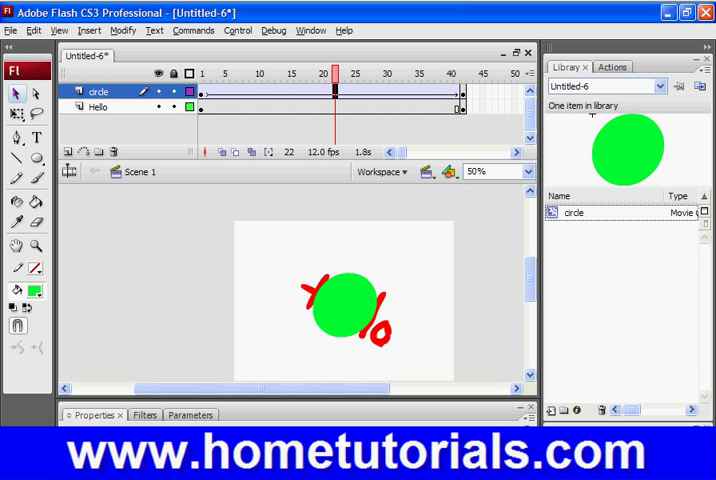
{"action": "left_click", "coordinate": [201, 73]}
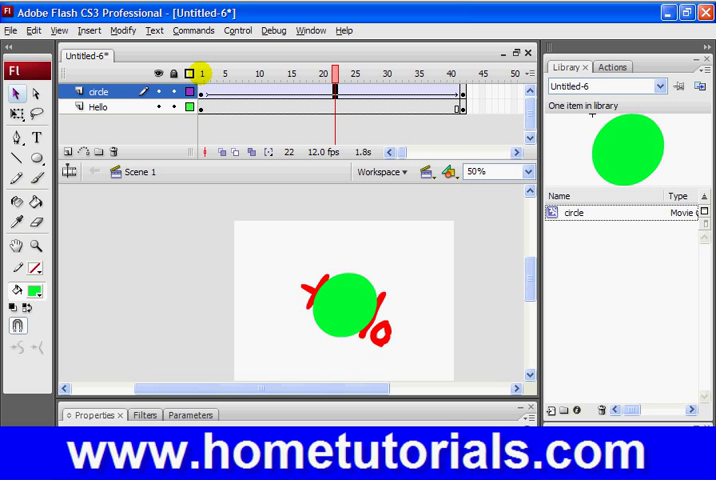
{"action": "left_click", "coordinate": [259, 73]}
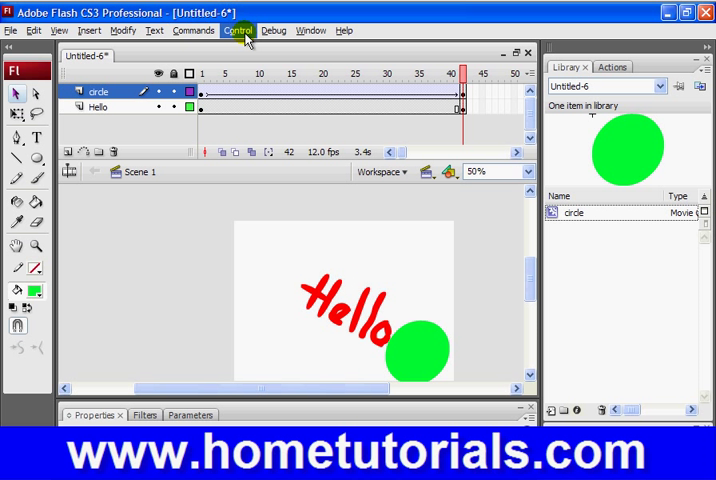
{"action": "left_click", "coordinate": [255, 130]}
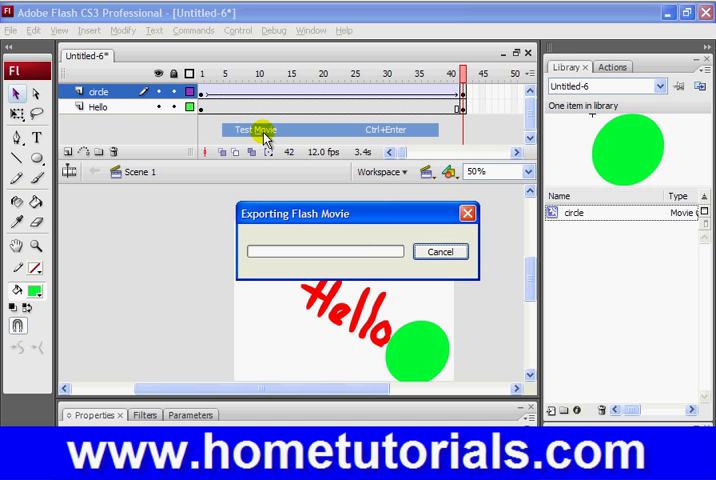
{"action": "left_click", "coordinate": [254, 129]}
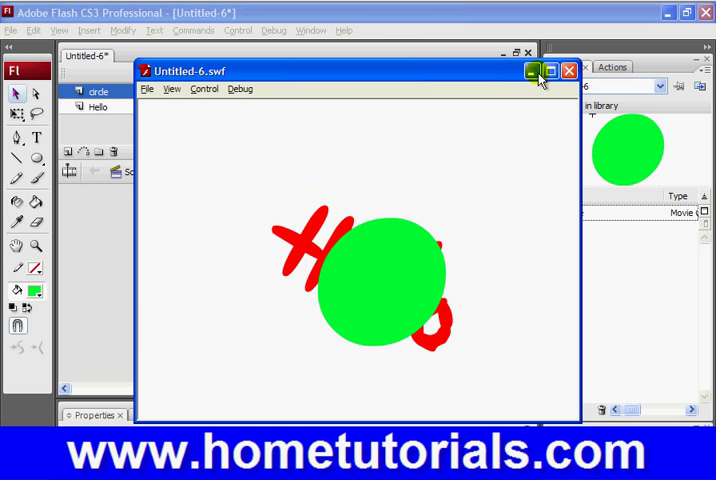
{"action": "left_click", "coordinate": [566, 70]}
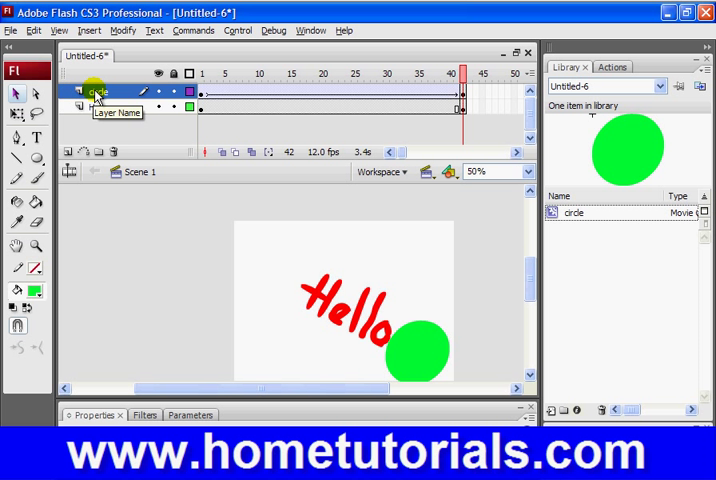
Step: Turn the circle layer into a mask over the Hello layer
{"action": "right_click", "coordinate": [95, 92]}
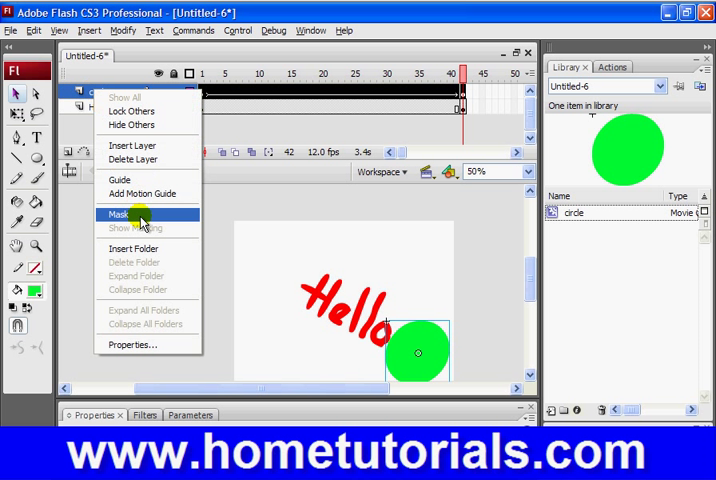
{"action": "left_click", "coordinate": [120, 214]}
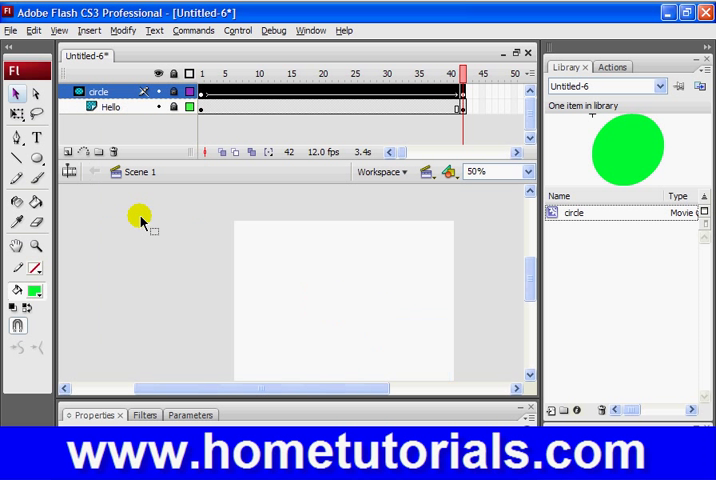
{"action": "left_click_drag", "start_coordinate": [140, 218], "coordinate": [330, 305]}
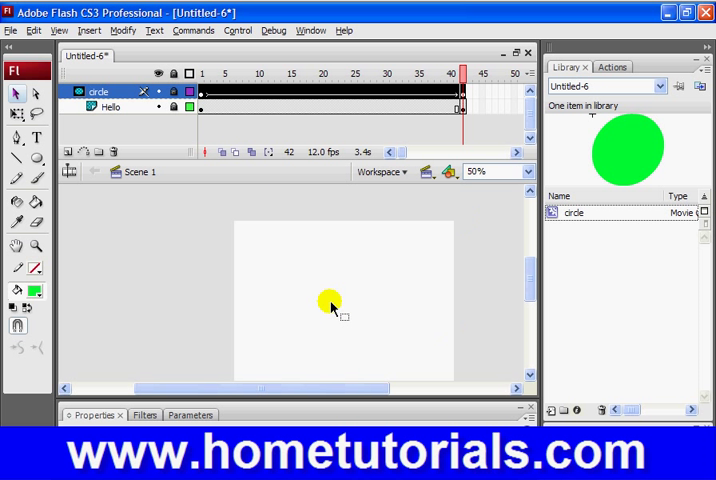
{"action": "left_click", "coordinate": [173, 91]}
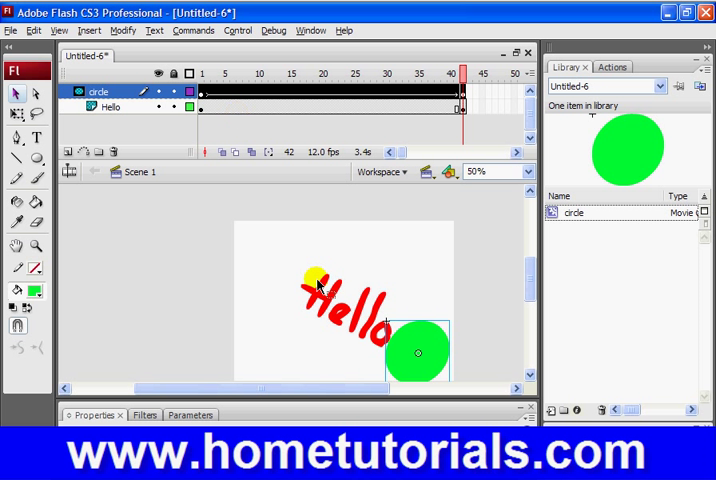
Step: Reposition content on the stage by dragging and reselect a layer in the timeline
{"action": "left_click_drag", "start_coordinate": [312, 280], "coordinate": [293, 355]}
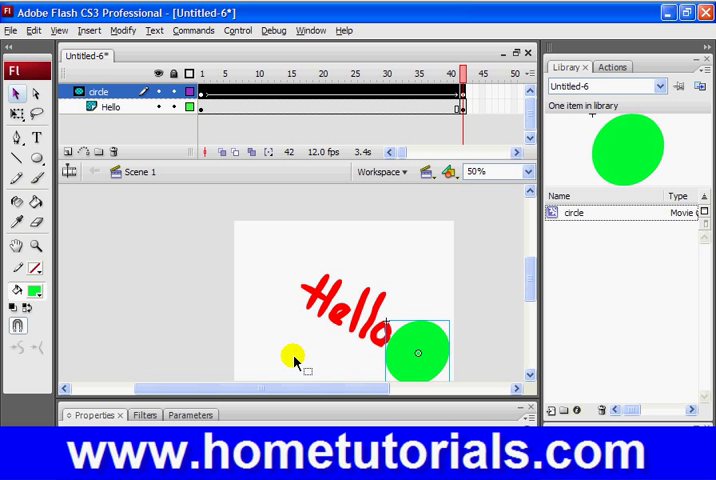
{"action": "left_click_drag", "start_coordinate": [293, 355], "coordinate": [258, 290]}
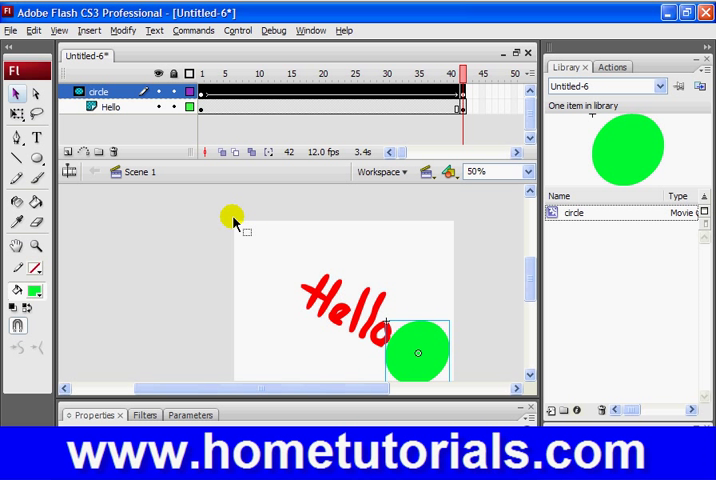
{"action": "mouse_move", "coordinate": [245, 245]}
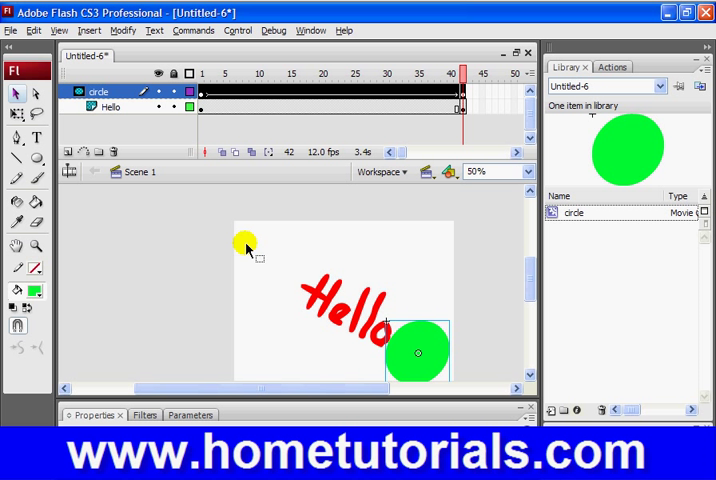
{"action": "left_click_drag", "start_coordinate": [245, 245], "coordinate": [280, 260]}
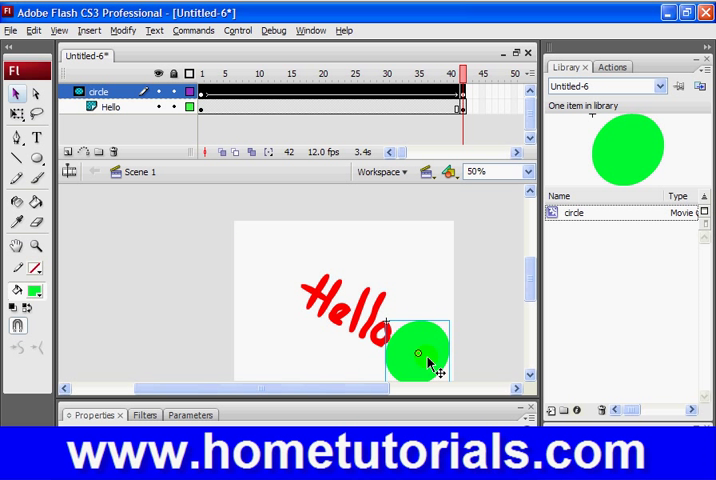
{"action": "mouse_move", "coordinate": [430, 358]}
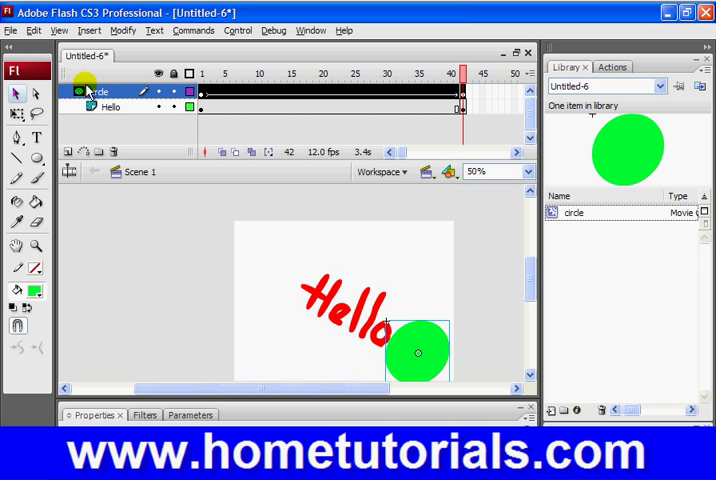
{"action": "mouse_move", "coordinate": [82, 92]}
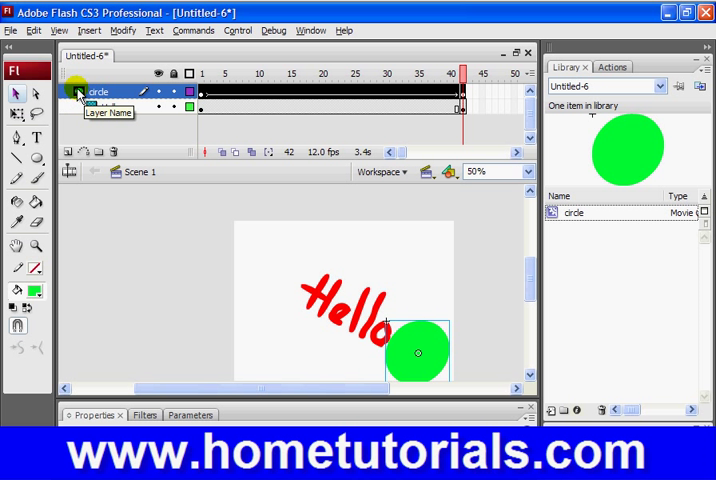
{"action": "mouse_move", "coordinate": [97, 108]}
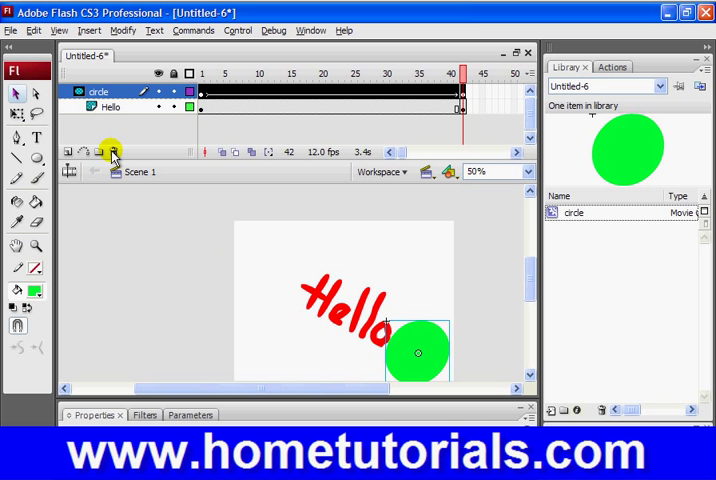
{"action": "left_click", "coordinate": [110, 107]}
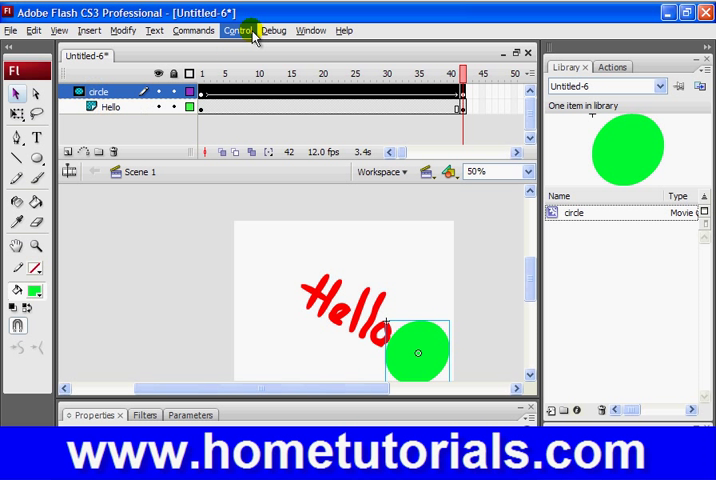
{"action": "left_click", "coordinate": [238, 30]}
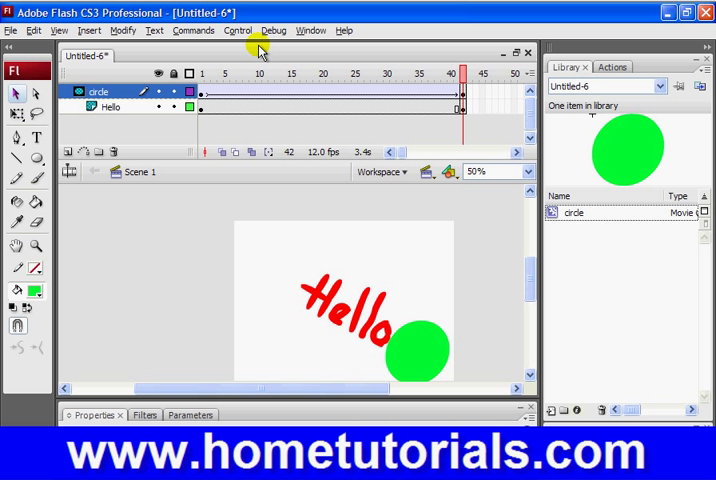
{"action": "left_click", "coordinate": [237, 30]}
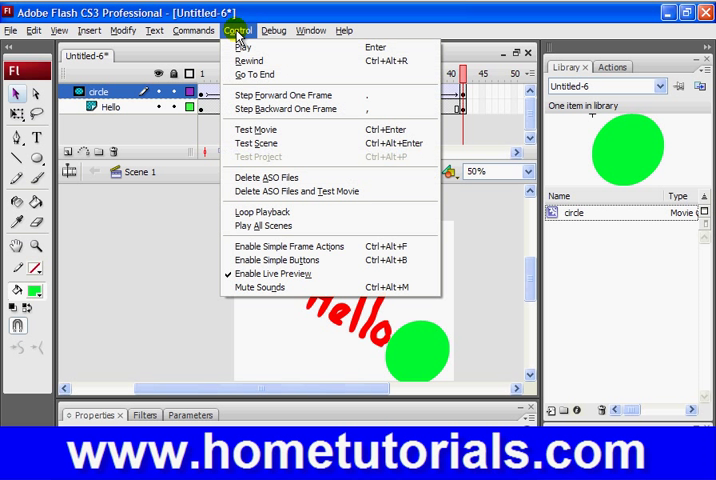
{"action": "mouse_move", "coordinate": [256, 130]}
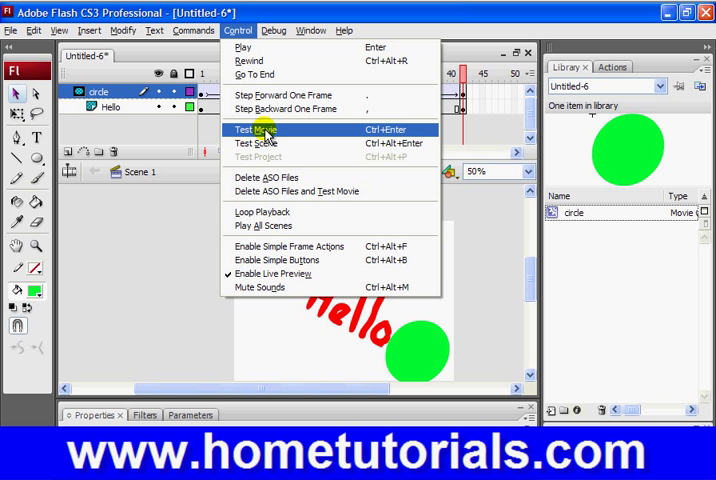
{"action": "left_click", "coordinate": [255, 129]}
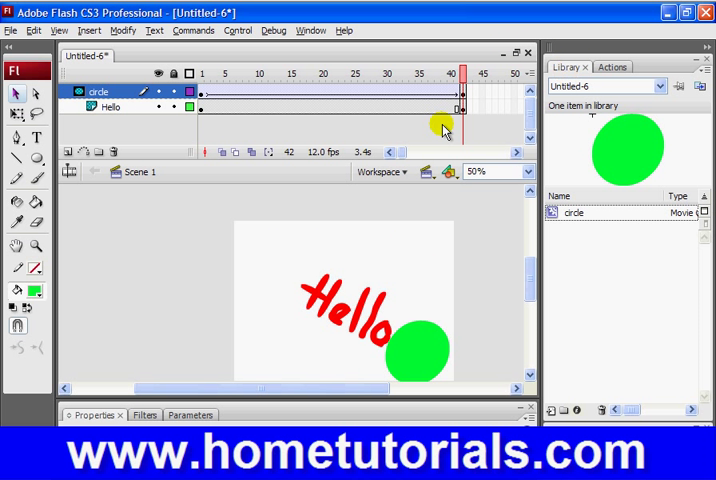
Step: Insert a new layer above the circle layer and name it 'light'
{"action": "right_click", "coordinate": [98, 91]}
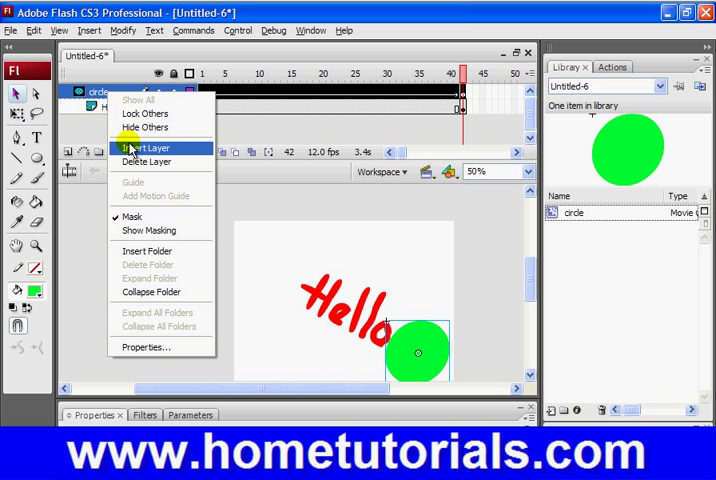
{"action": "left_click", "coordinate": [146, 147]}
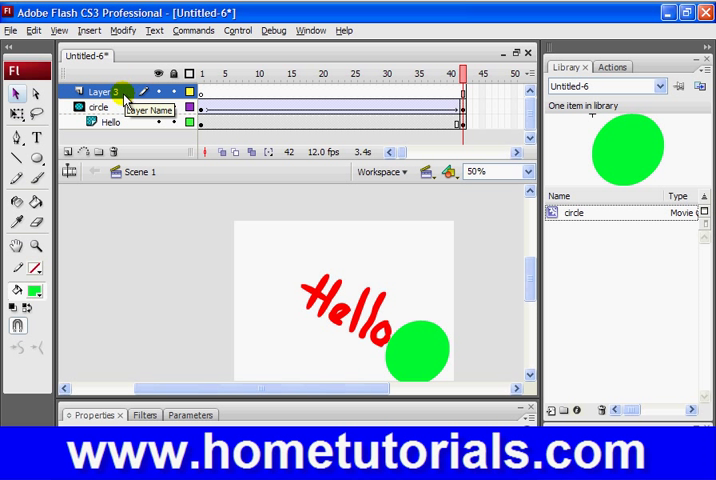
{"action": "double_click", "coordinate": [100, 91]}
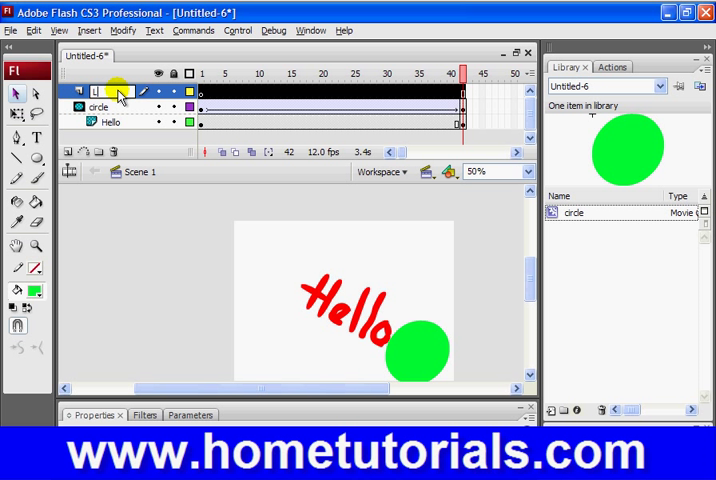
{"action": "type", "text": "light"}
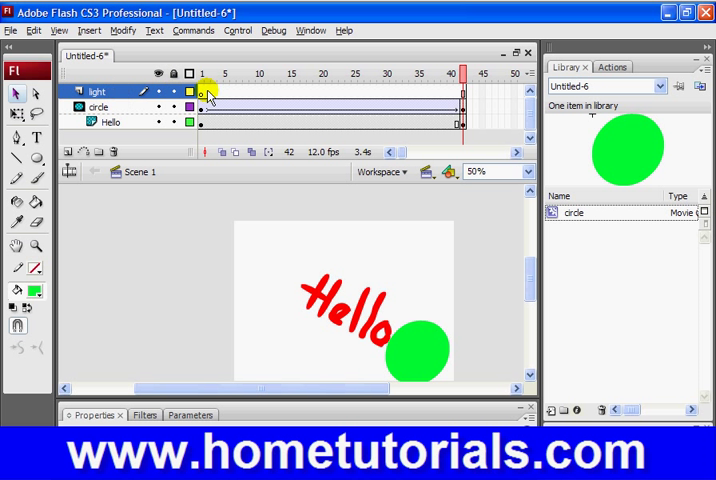
Step: Return to frame 1 and give the Oval tool a #FFFFFF fill at 44% alpha
{"action": "left_click", "coordinate": [203, 73]}
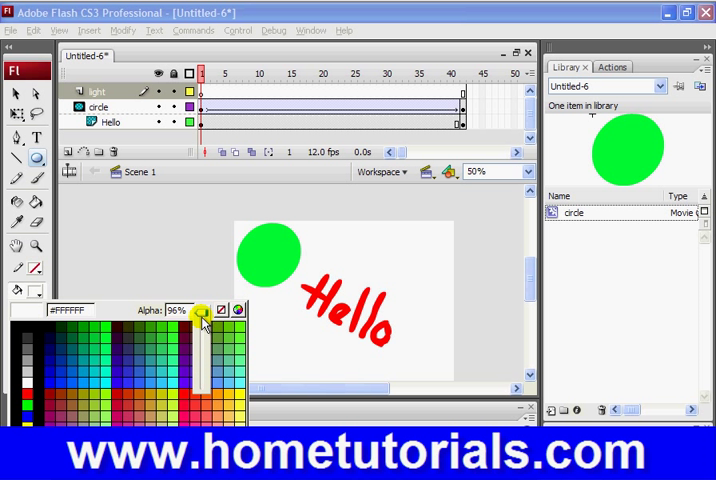
{"action": "left_click_drag", "start_coordinate": [200, 313], "coordinate": [200, 360]}
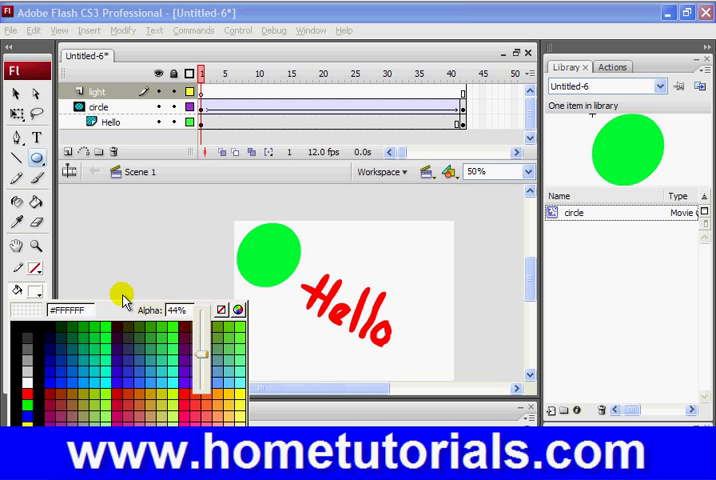
{"action": "left_click", "coordinate": [18, 290]}
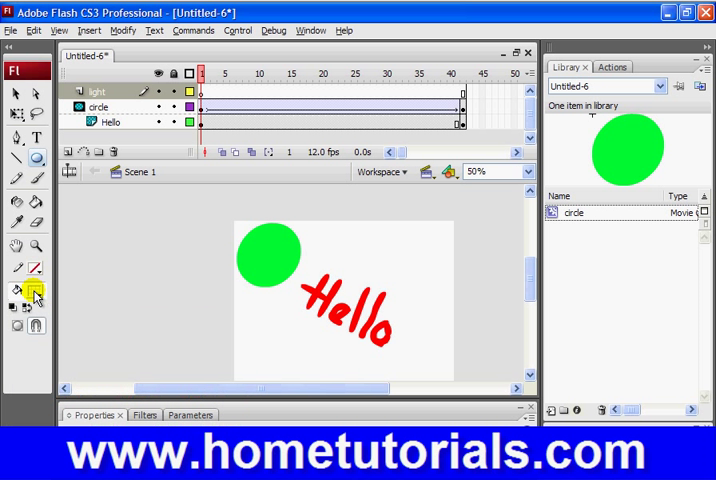
{"action": "mouse_move", "coordinate": [30, 290]}
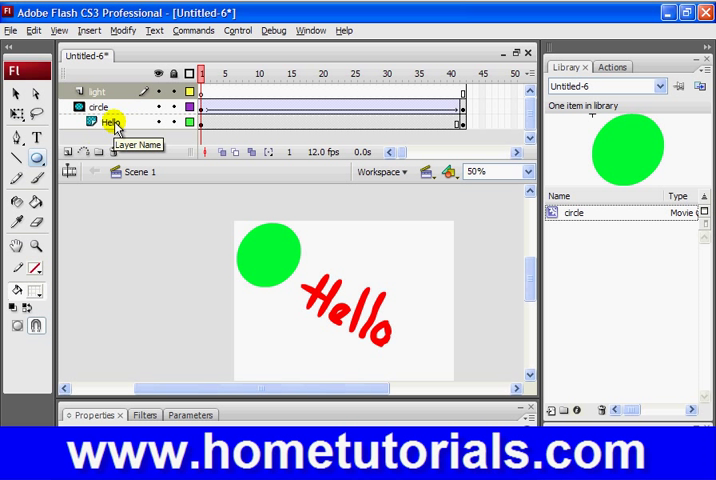
Step: Select the circle layer and its green circle
{"action": "left_click", "coordinate": [98, 107]}
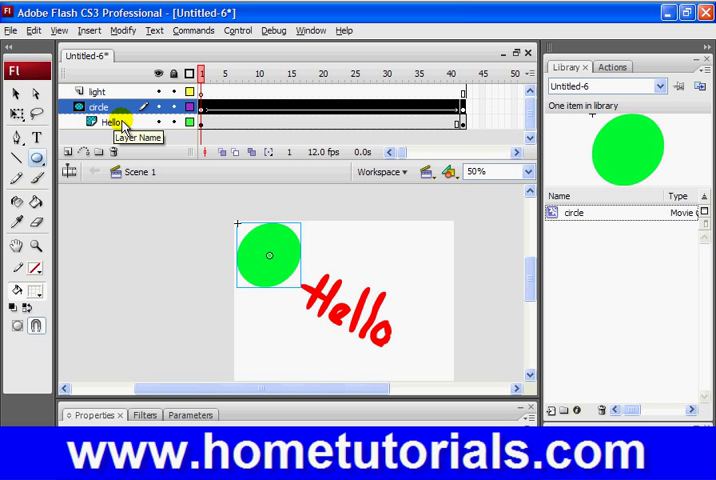
{"action": "mouse_move", "coordinate": [330, 285]}
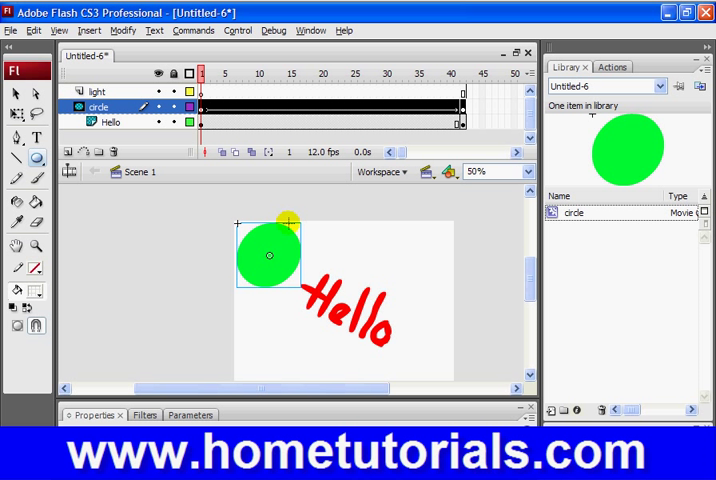
{"action": "mouse_move", "coordinate": [104, 107]}
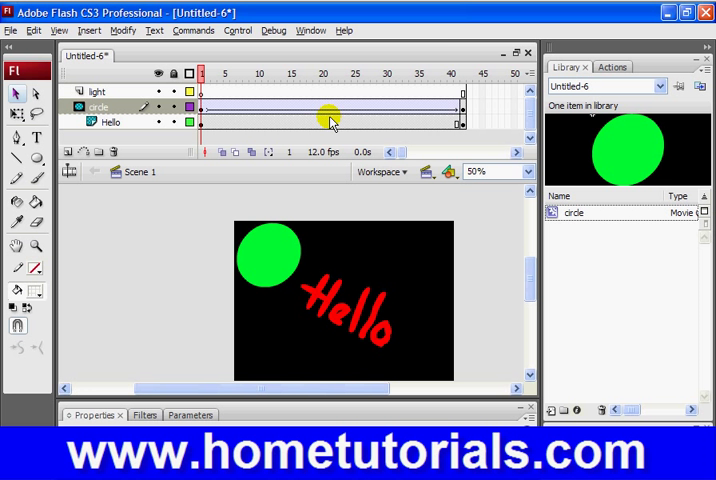
{"action": "left_click", "coordinate": [237, 30]}
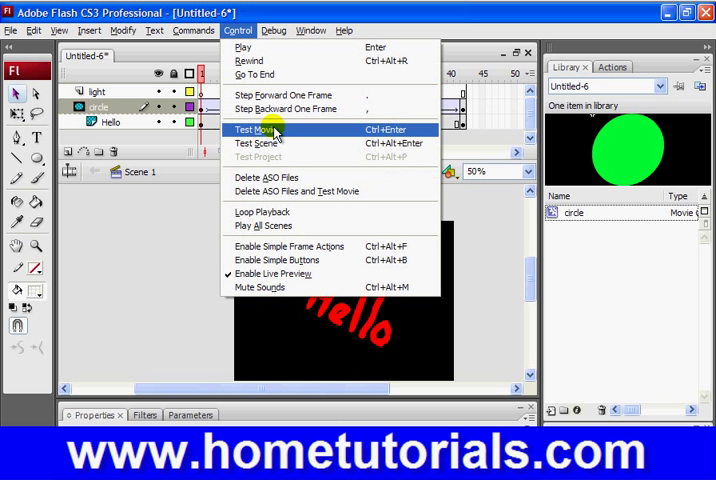
{"action": "left_click", "coordinate": [256, 129]}
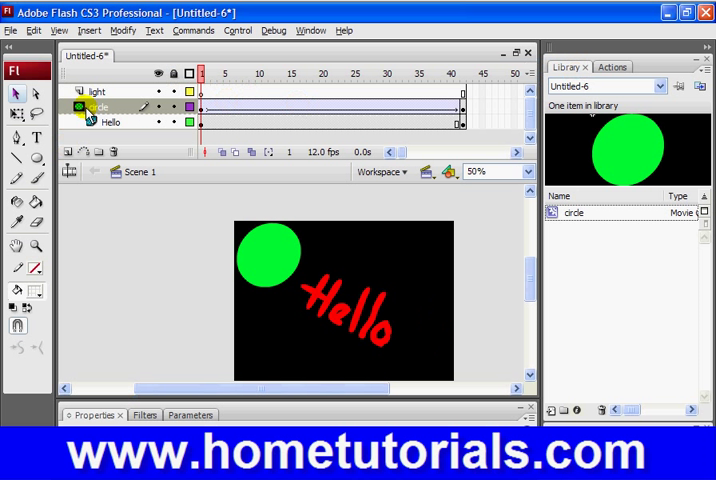
{"action": "mouse_move", "coordinate": [90, 107]}
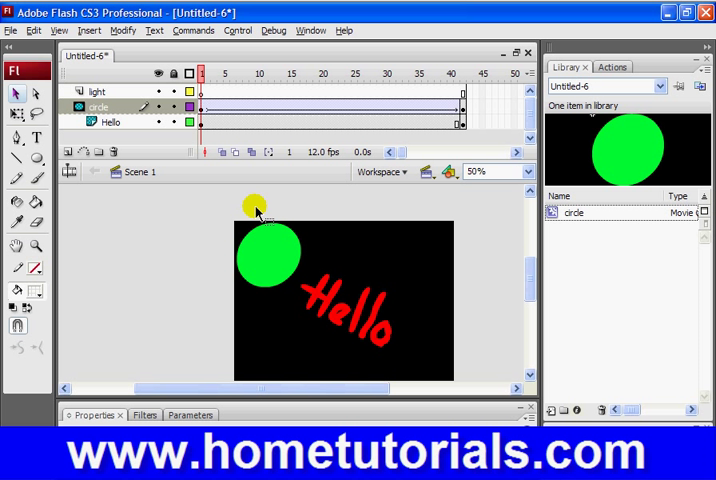
Step: On the light layer, tilt the drawn white oval with Free Transform over the green circle
{"action": "left_click", "coordinate": [96, 91]}
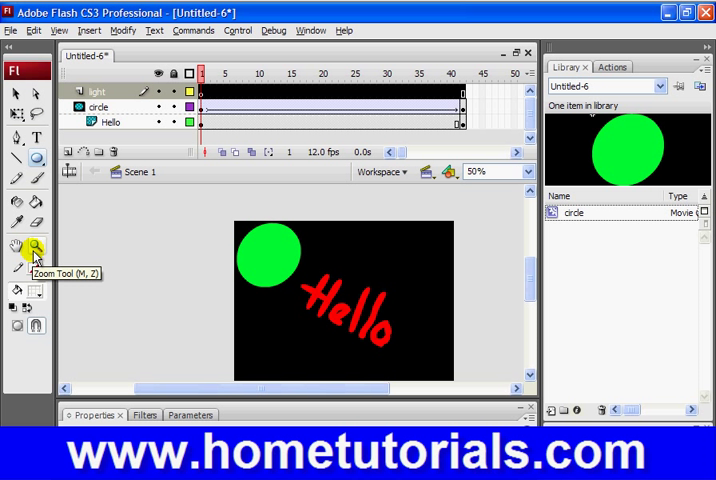
{"action": "mouse_move", "coordinate": [40, 300]}
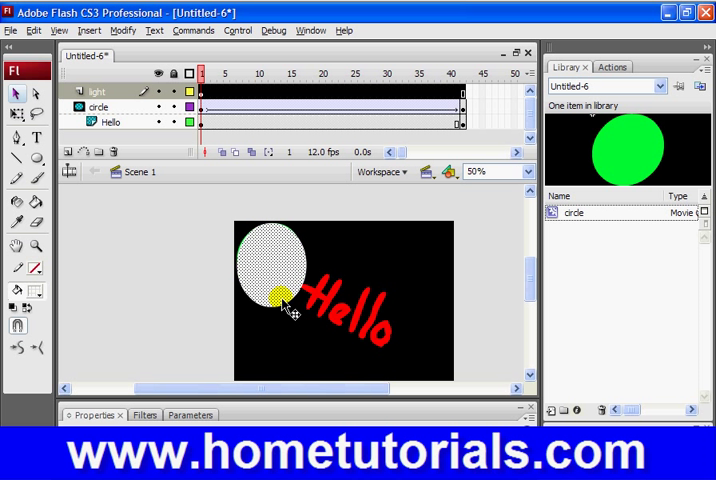
{"action": "right_click", "coordinate": [283, 303]}
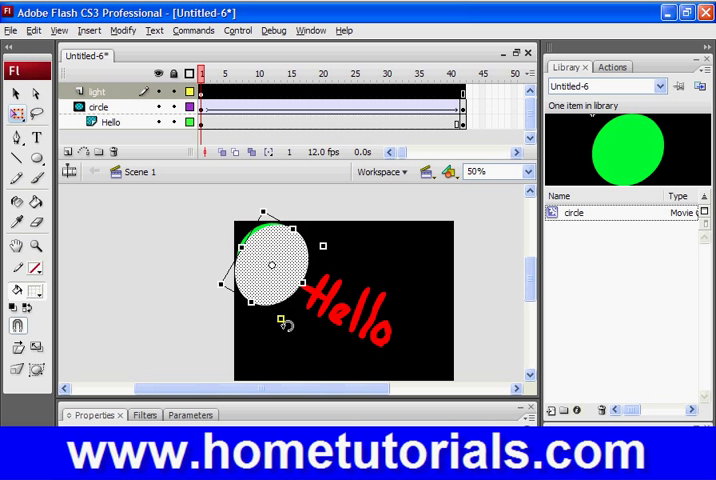
{"action": "left_click", "coordinate": [16, 93]}
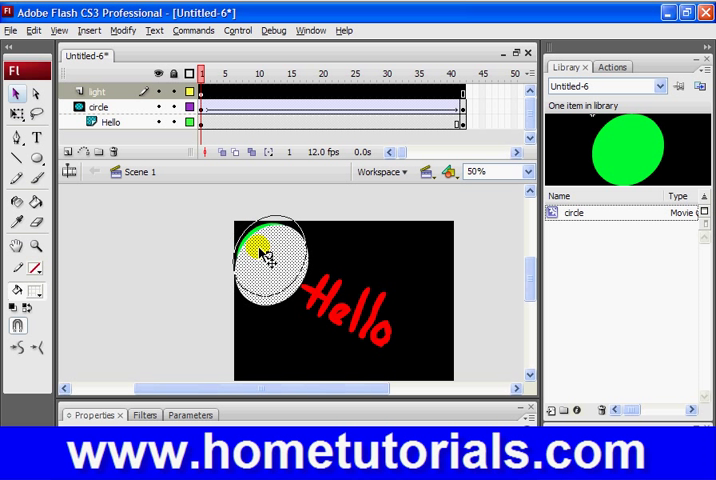
{"action": "left_click_drag", "start_coordinate": [270, 250], "coordinate": [260, 265]}
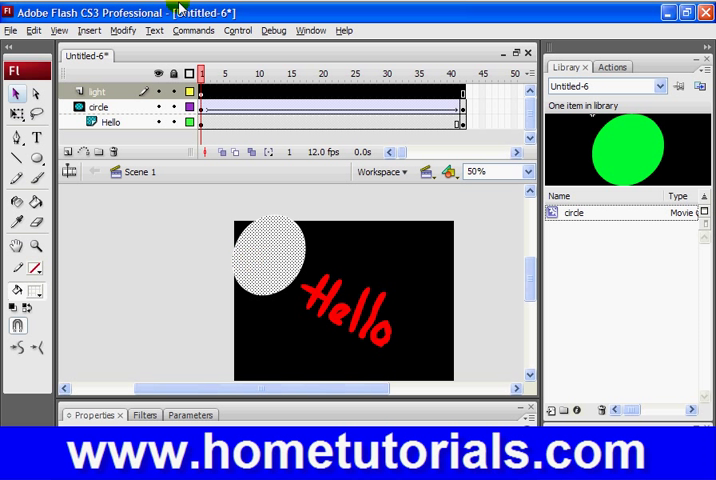
Step: Convert the white oval into a movie clip symbol named 'light'
{"action": "left_click", "coordinate": [122, 30]}
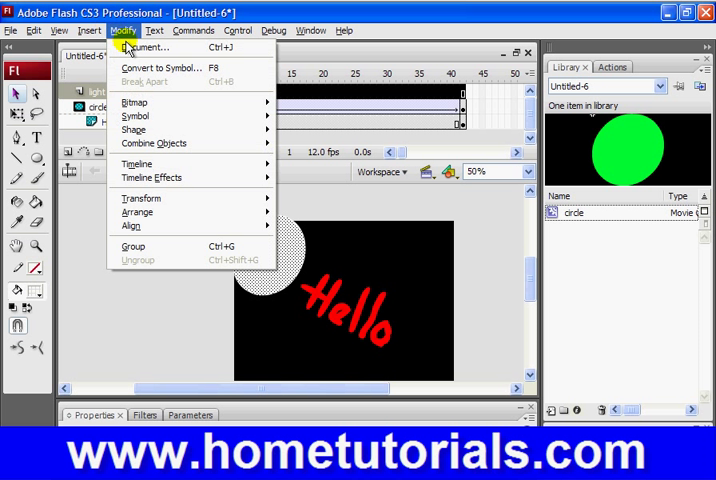
{"action": "left_click", "coordinate": [165, 67]}
{"action": "type", "text": "light"}
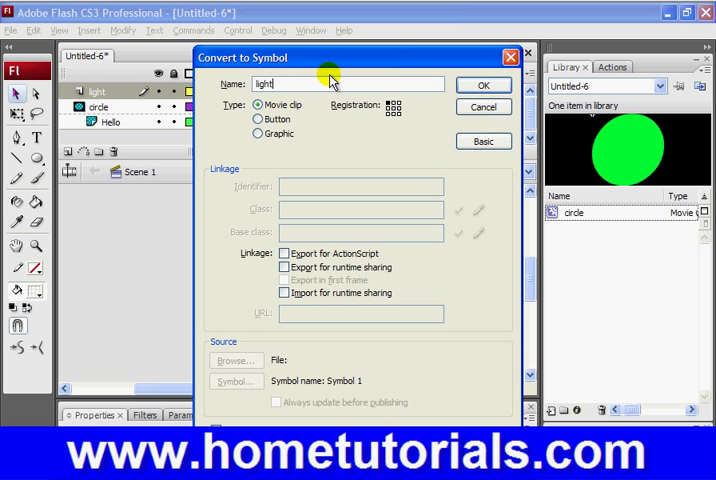
{"action": "left_click", "coordinate": [483, 85]}
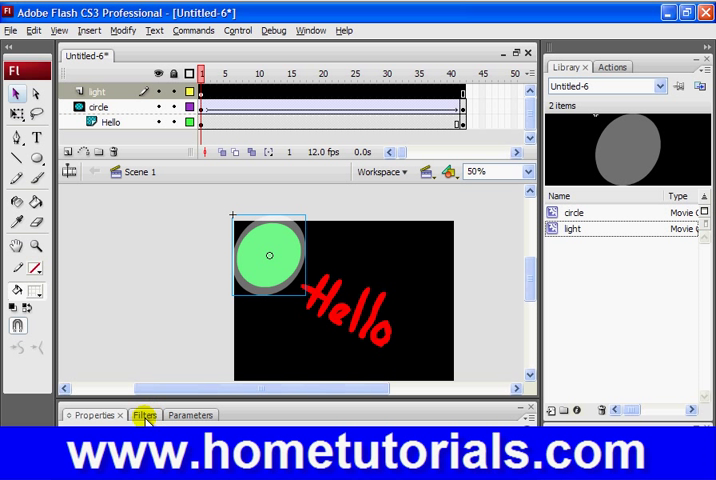
Step: Add a Blur filter to the light symbol and set the stage zoom to 100%
{"action": "left_click", "coordinate": [144, 415]}
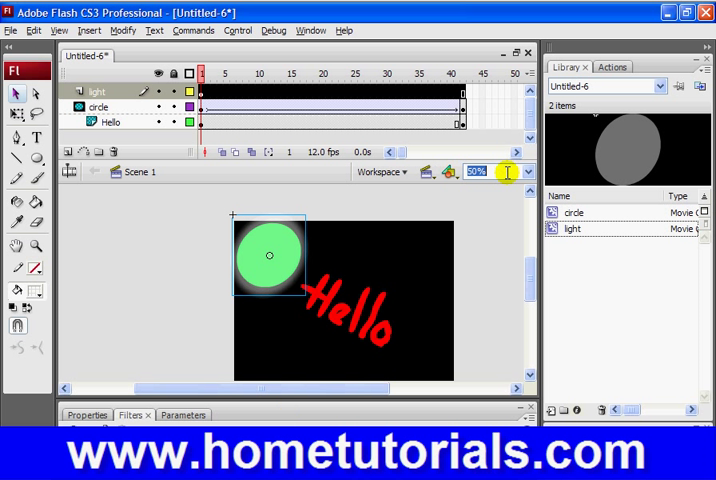
{"action": "left_click", "coordinate": [528, 171]}
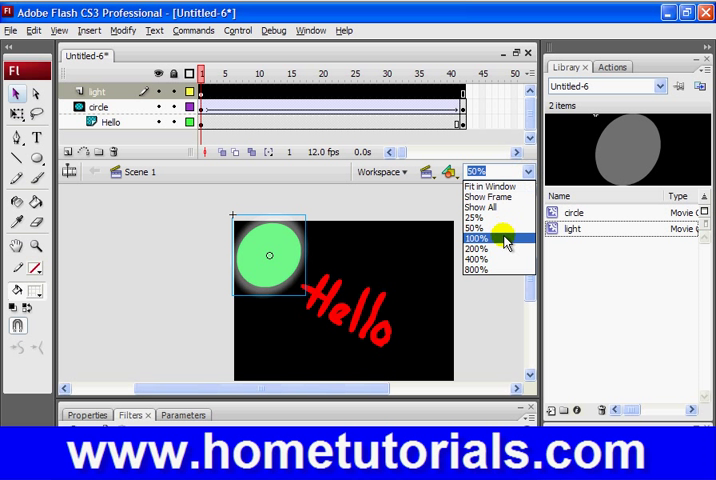
{"action": "left_click", "coordinate": [478, 239]}
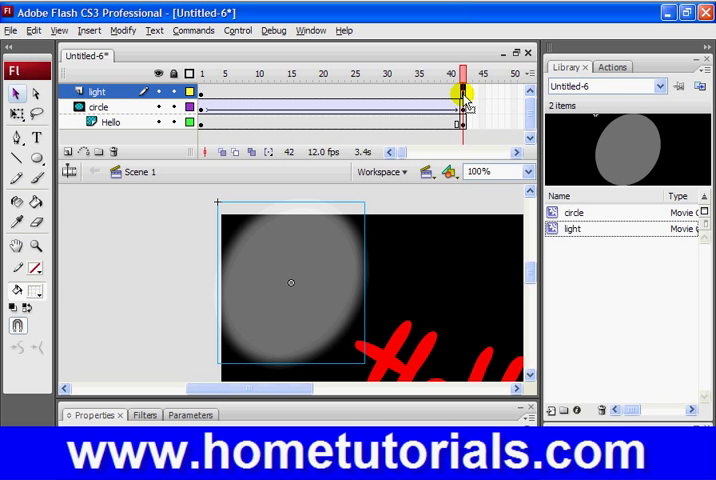
Step: Keyframe frame 42 on the light layer, motion-tween the light onto the circle, and test the movie
{"action": "right_click", "coordinate": [465, 95]}
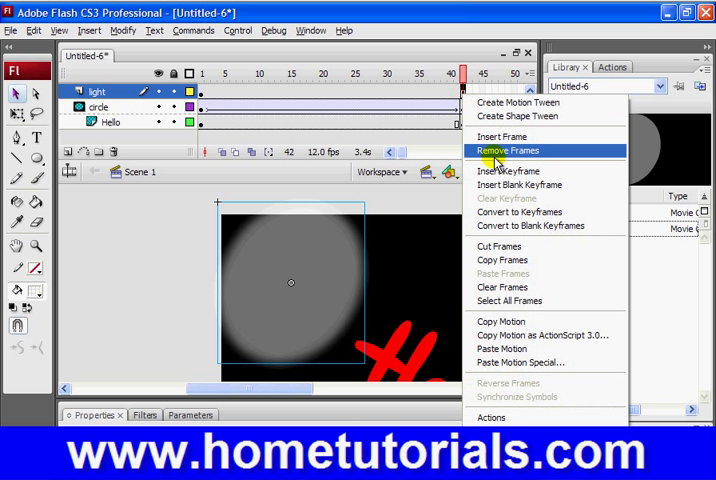
{"action": "left_click", "coordinate": [510, 150]}
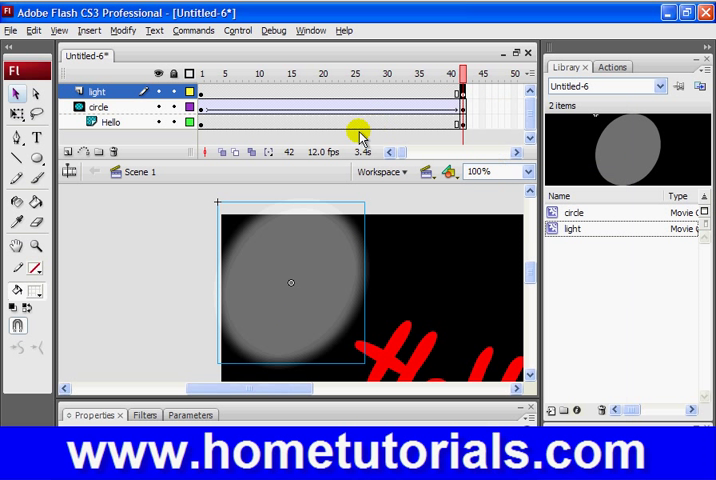
{"action": "left_click", "coordinate": [531, 171]}
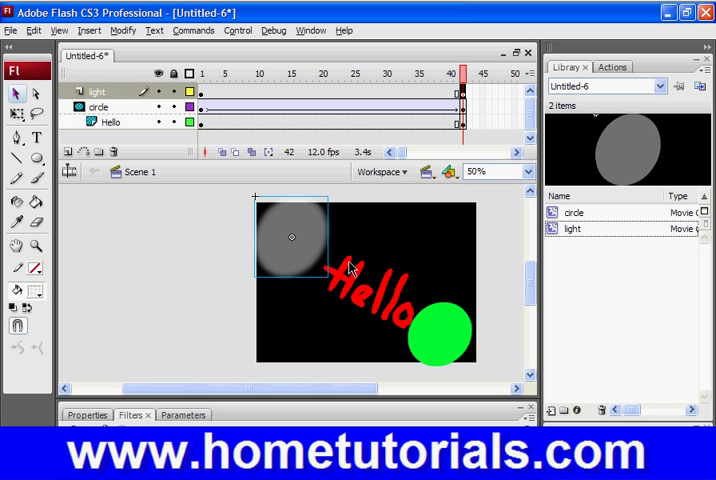
{"action": "left_click", "coordinate": [438, 332]}
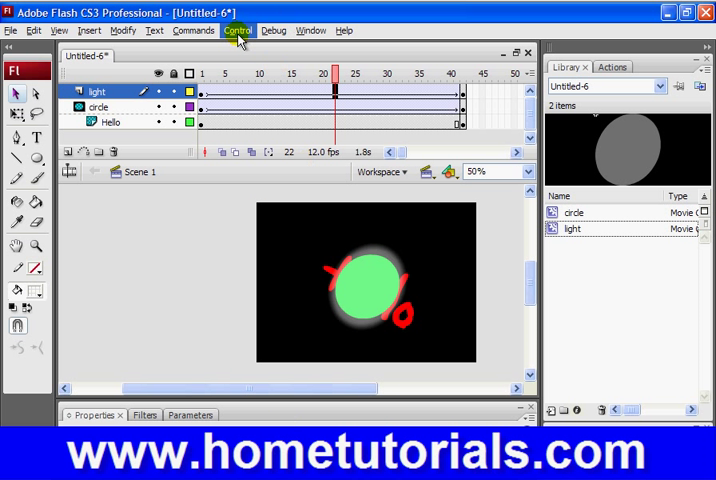
{"action": "left_click", "coordinate": [238, 30]}
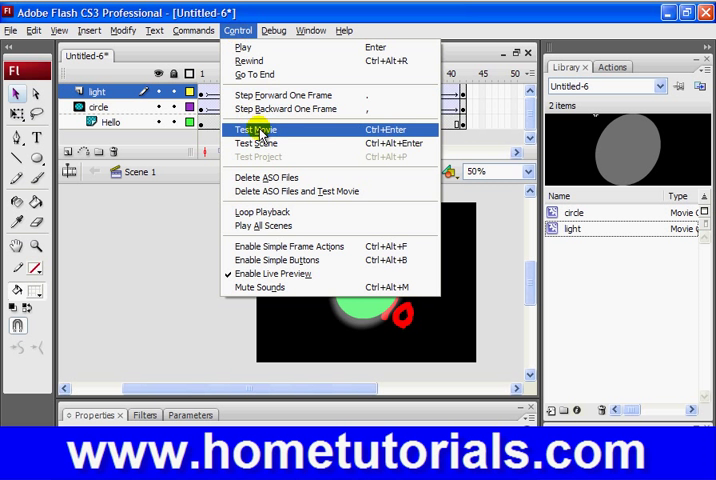
{"action": "left_click", "coordinate": [255, 129]}
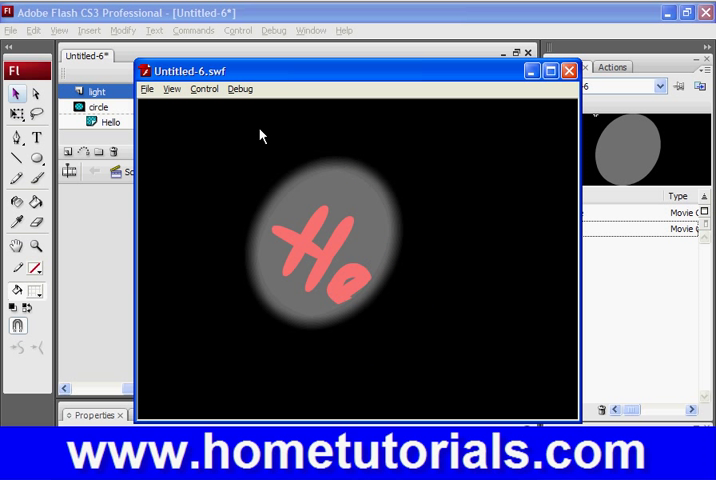